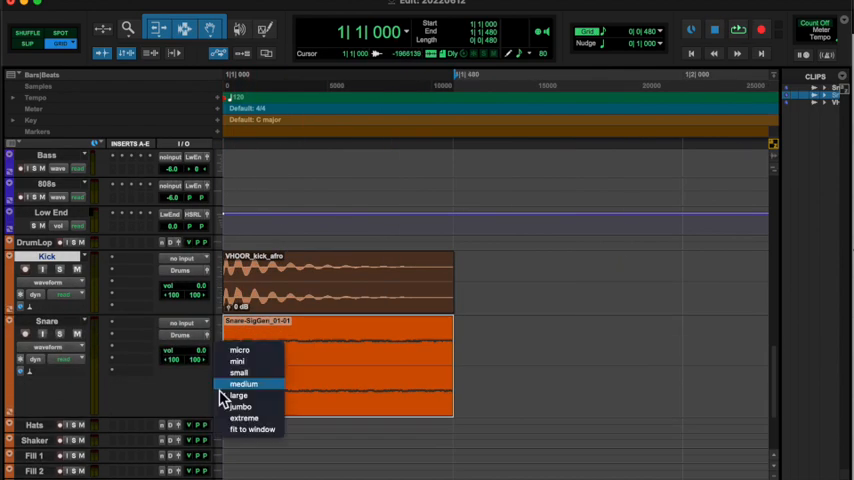
Set the snare's Valhalla VintageVerb to Nonlin mode with ~1.77 ms predelay and ~83% mix.
click(242, 384)
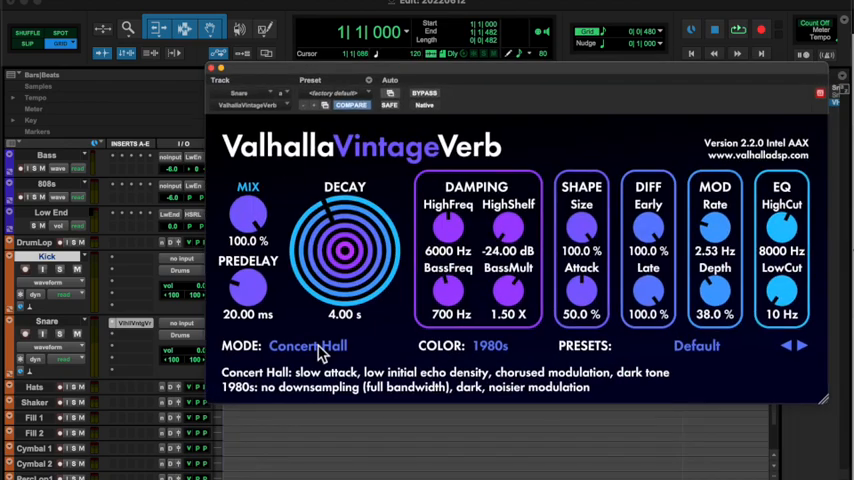
click(308, 344)
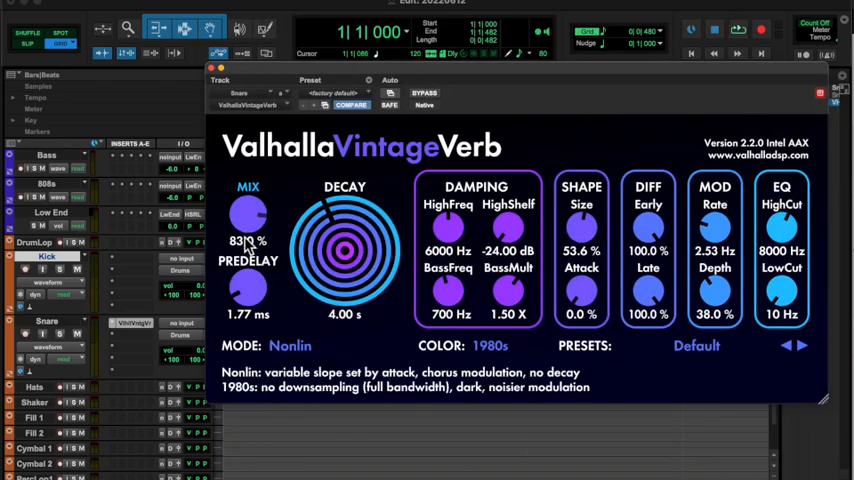